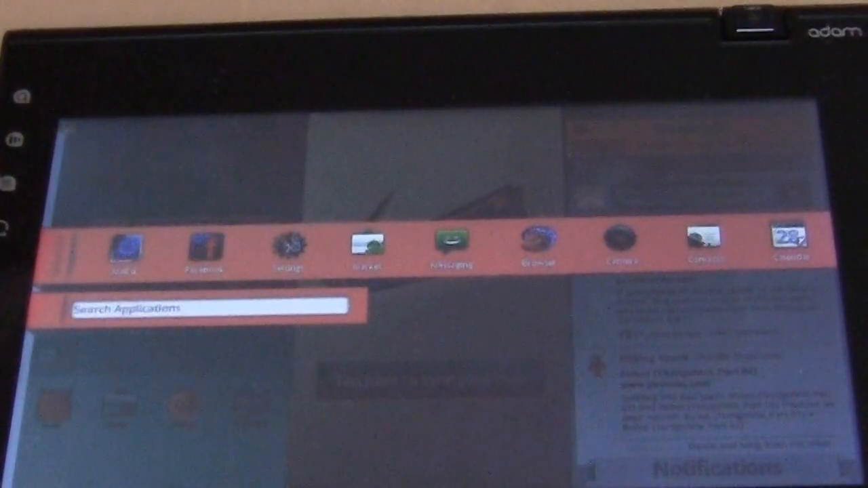
Step: Launch Android Market from the Eden UI app drawer to browse game categories
click(125, 248)
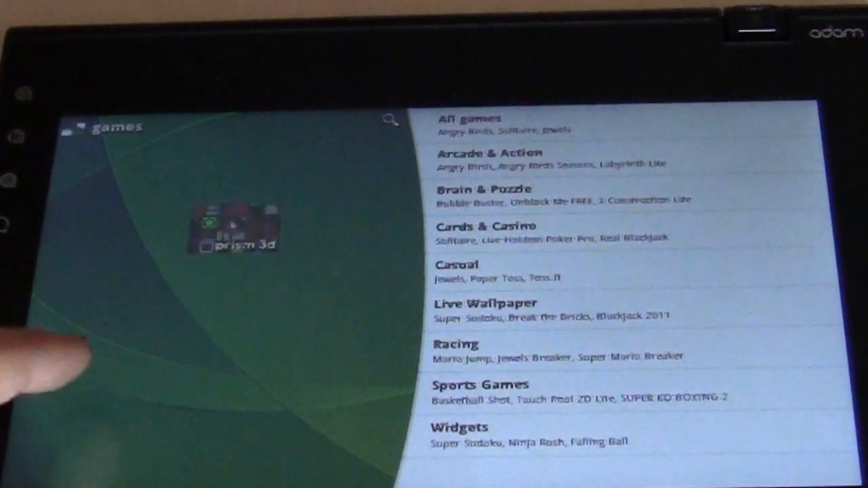
Step: Leave the Market for the installed-apps drawer and start Angry Birds
click(231, 230)
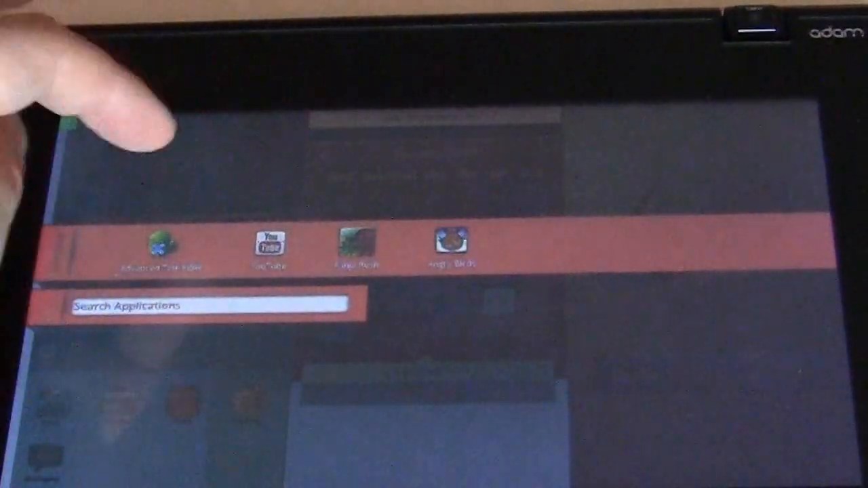
click(450, 244)
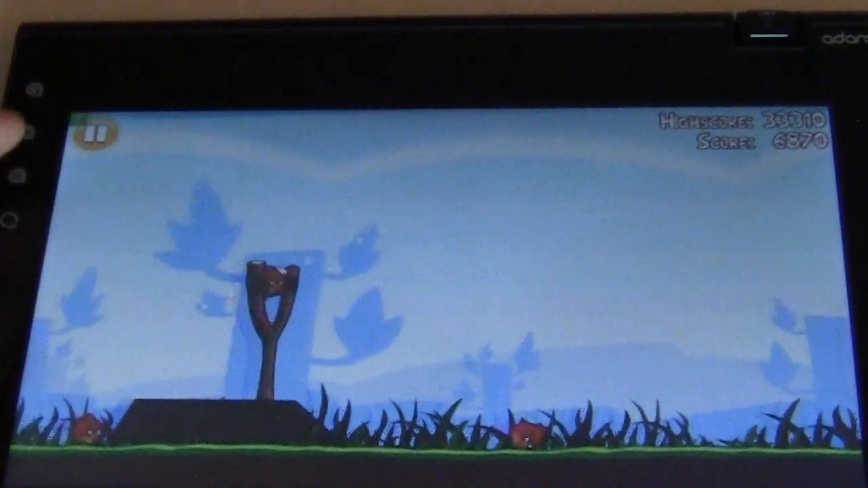
Step: Pause level 1-2 and return to the Poached Eggs level-select screen
click(91, 132)
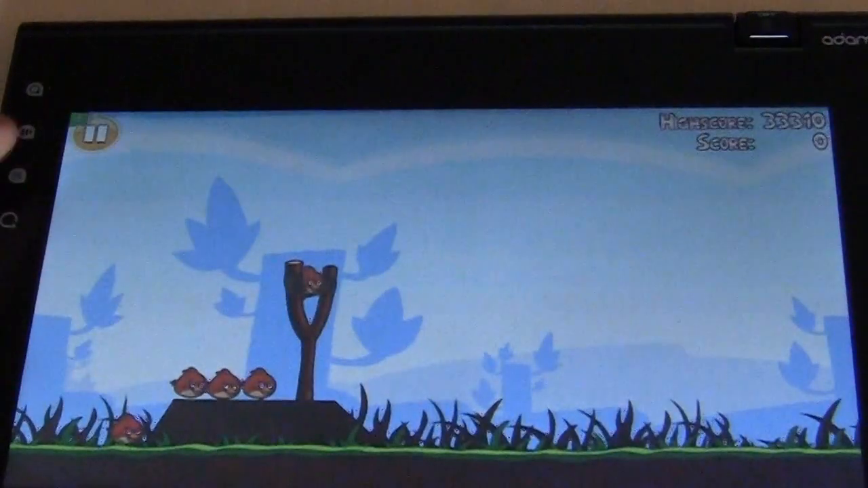
click(93, 133)
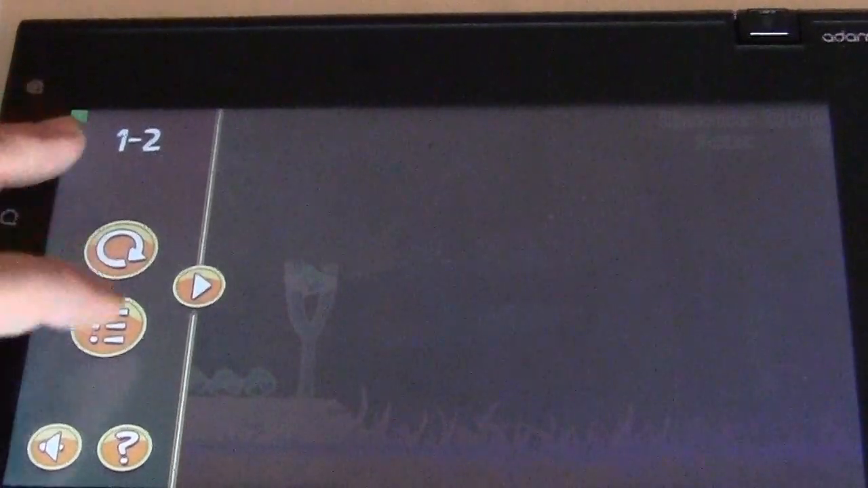
click(112, 336)
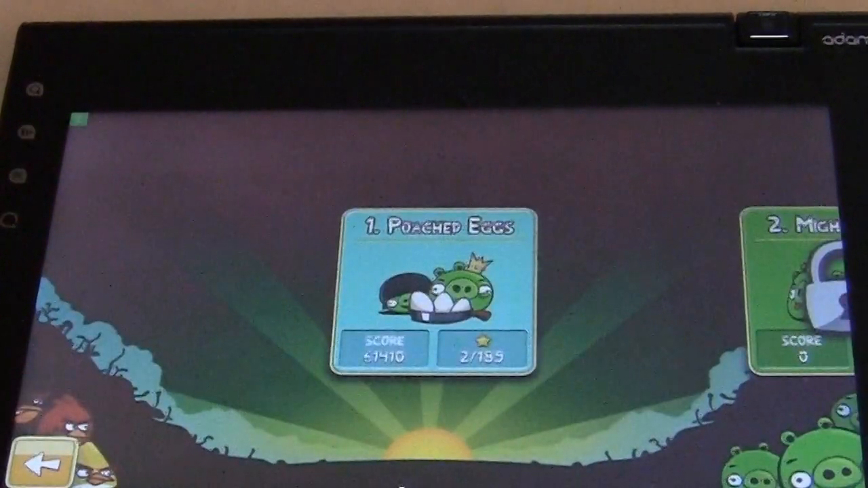
Step: Exit Angry Birds back to the app drawer with Adobe Reader, YouTube and Angry Birds
click(44, 454)
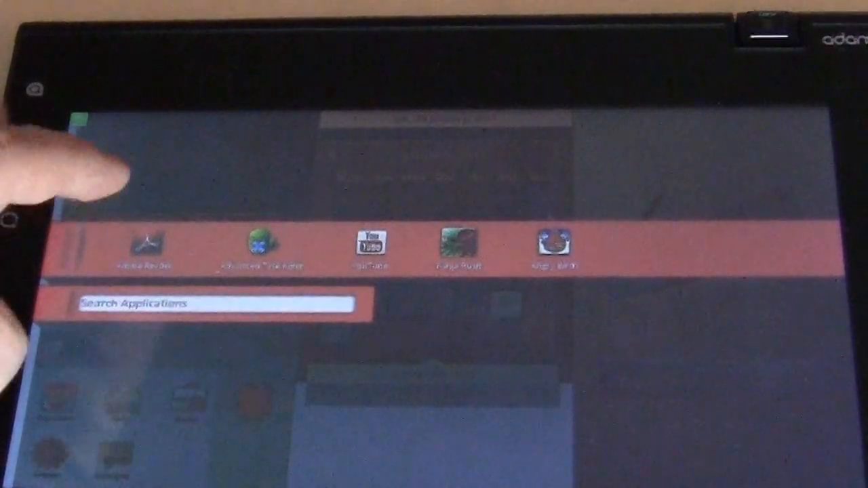
Step: Reopen Android Market and show the free Racing games like Mario Jump and Crazy Car
click(144, 243)
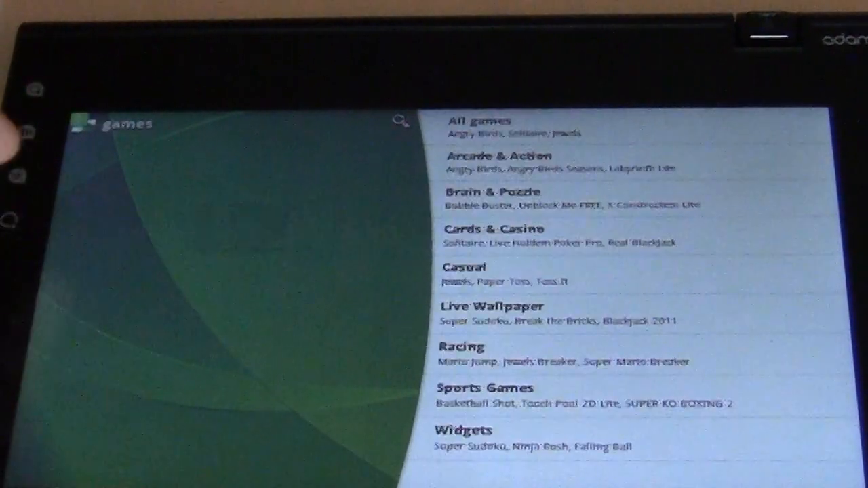
click(461, 347)
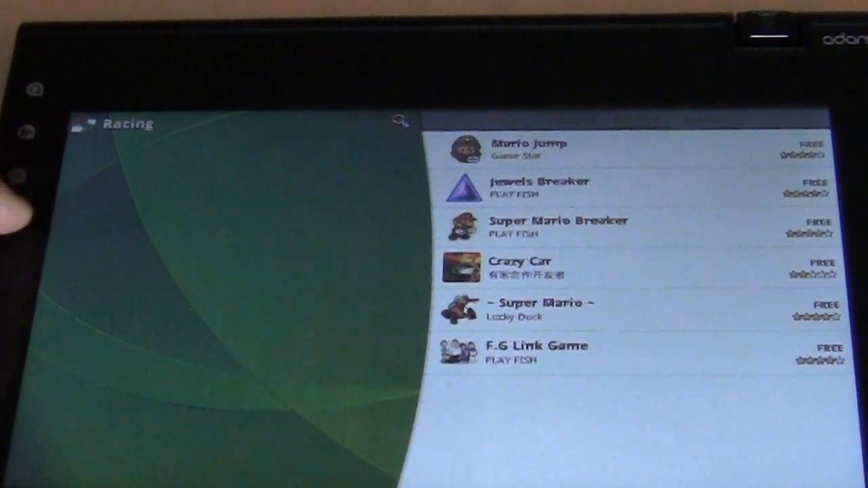